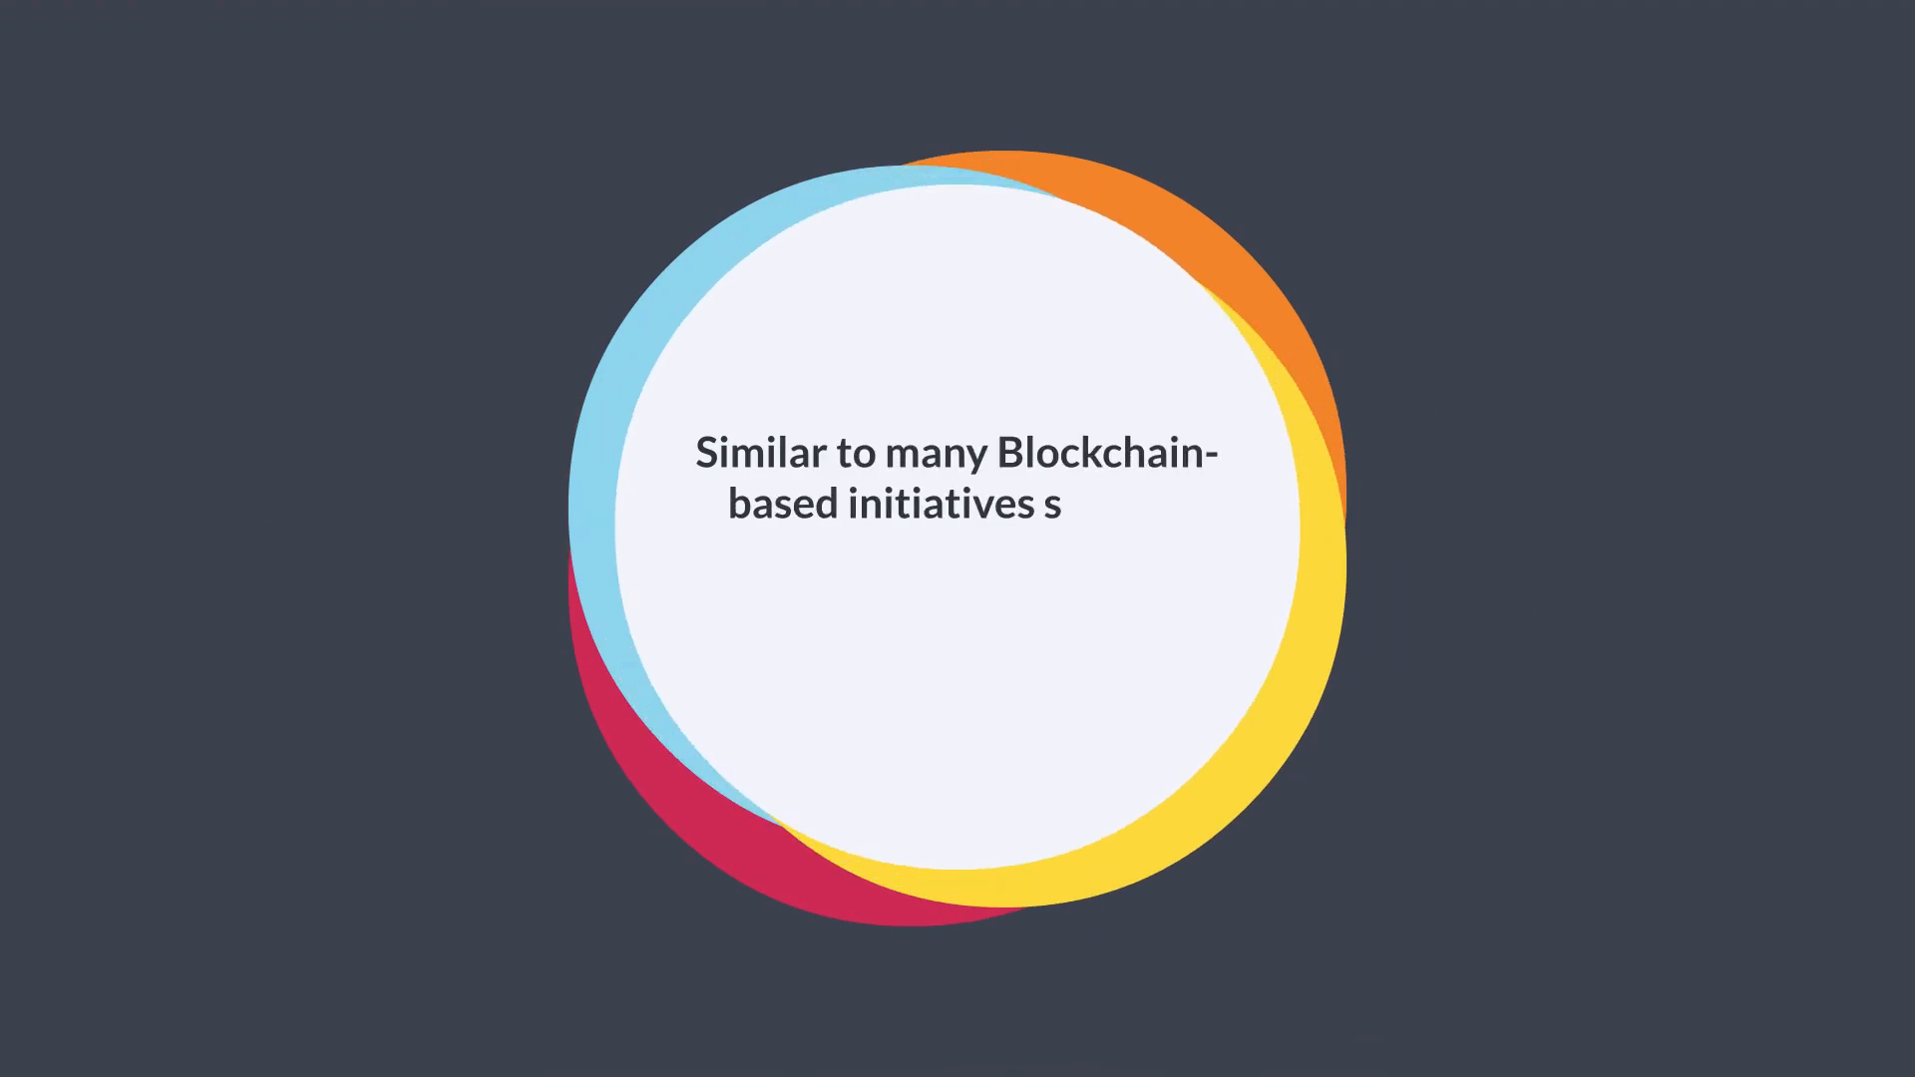
pyautogui.write('triving toward an optimally equitable coin distri')
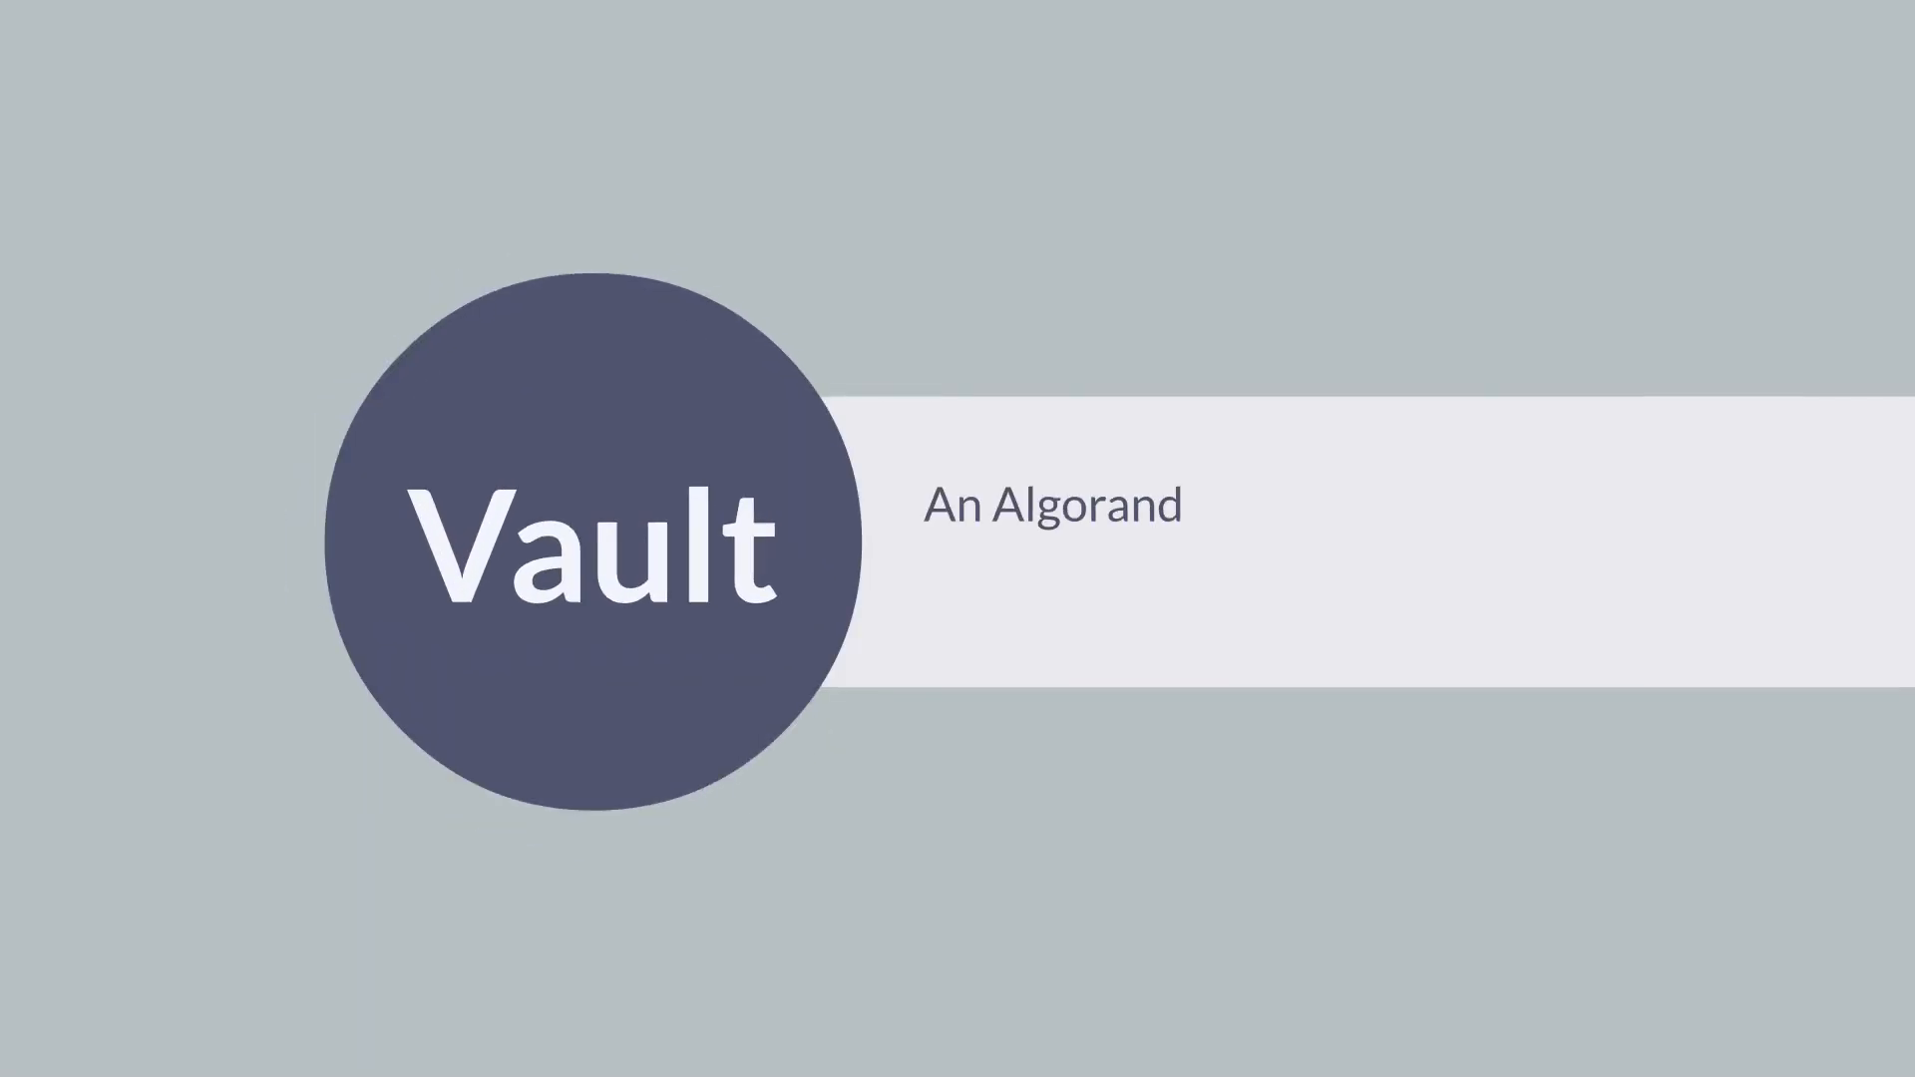
pyautogui.write('Bootstrap for Faster Transactions')
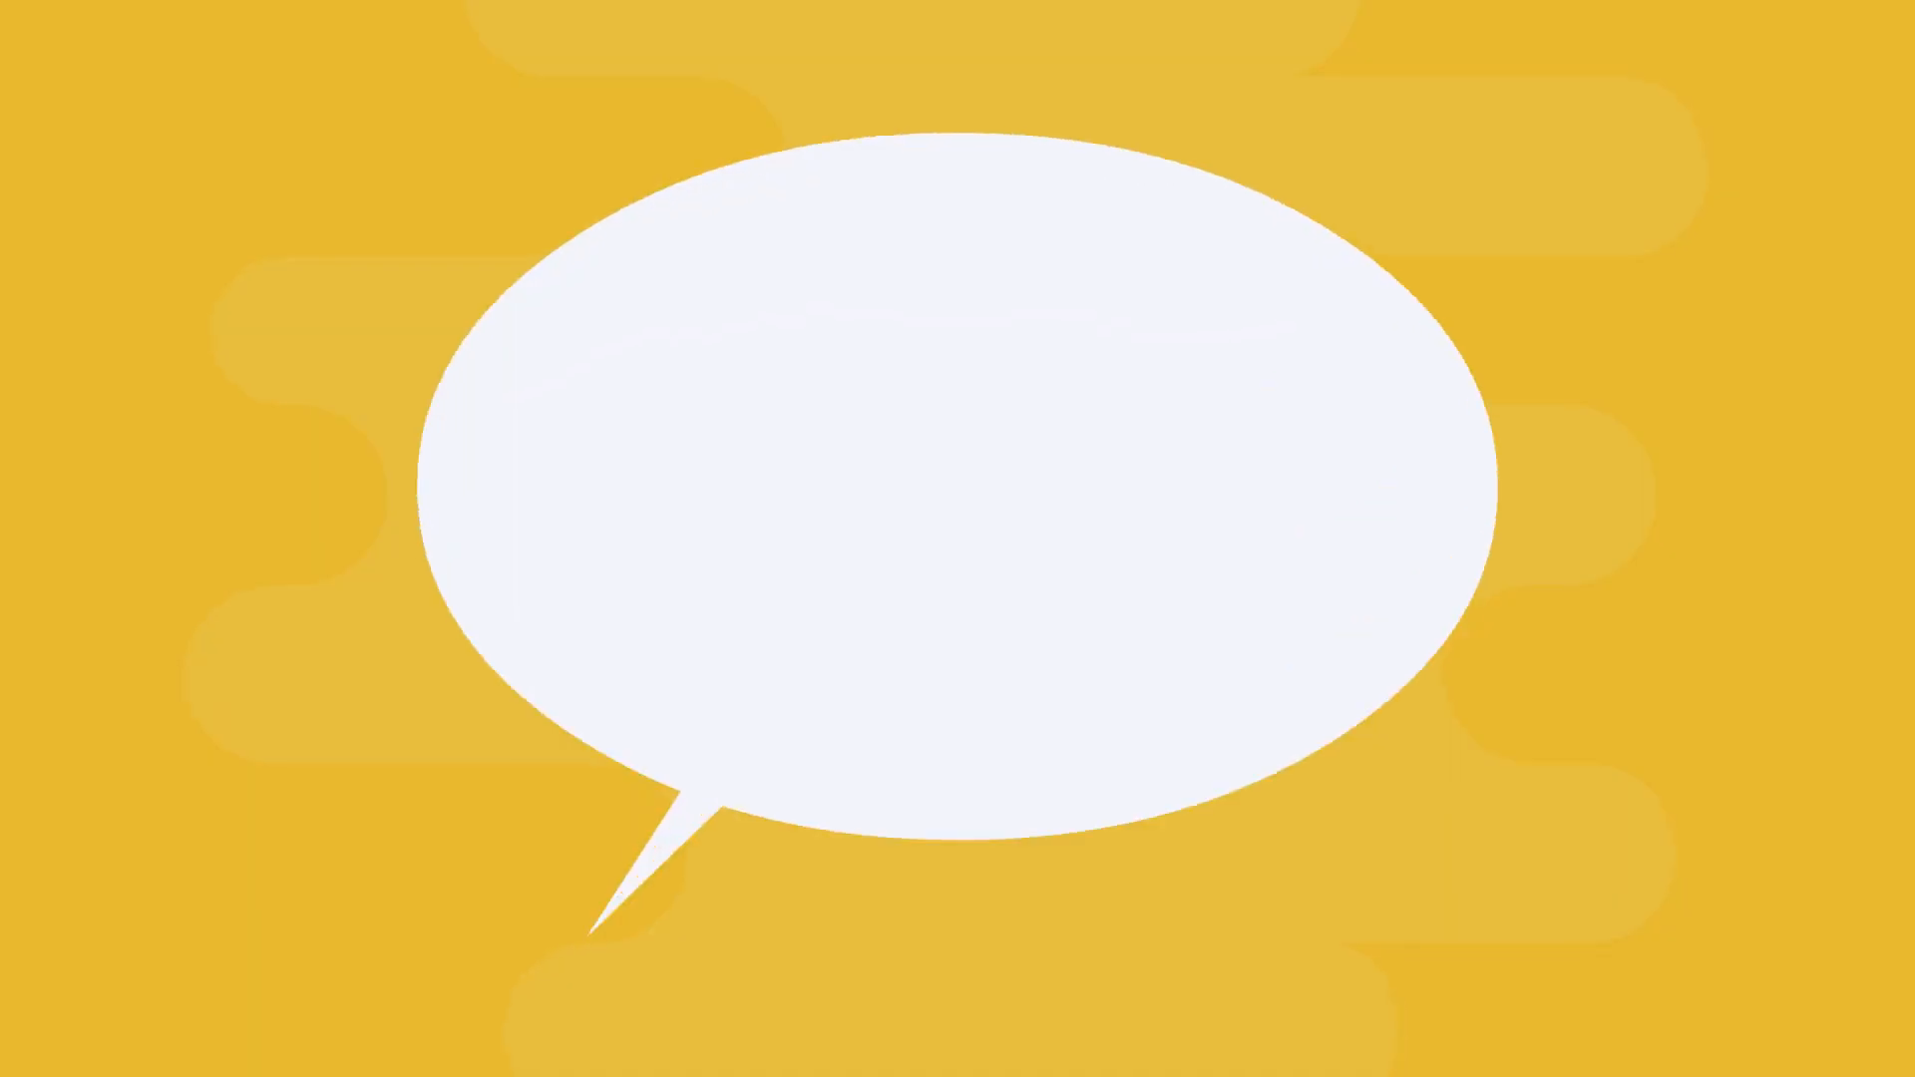
pyautogui.write("The Blockchain's consensus method is one majo")
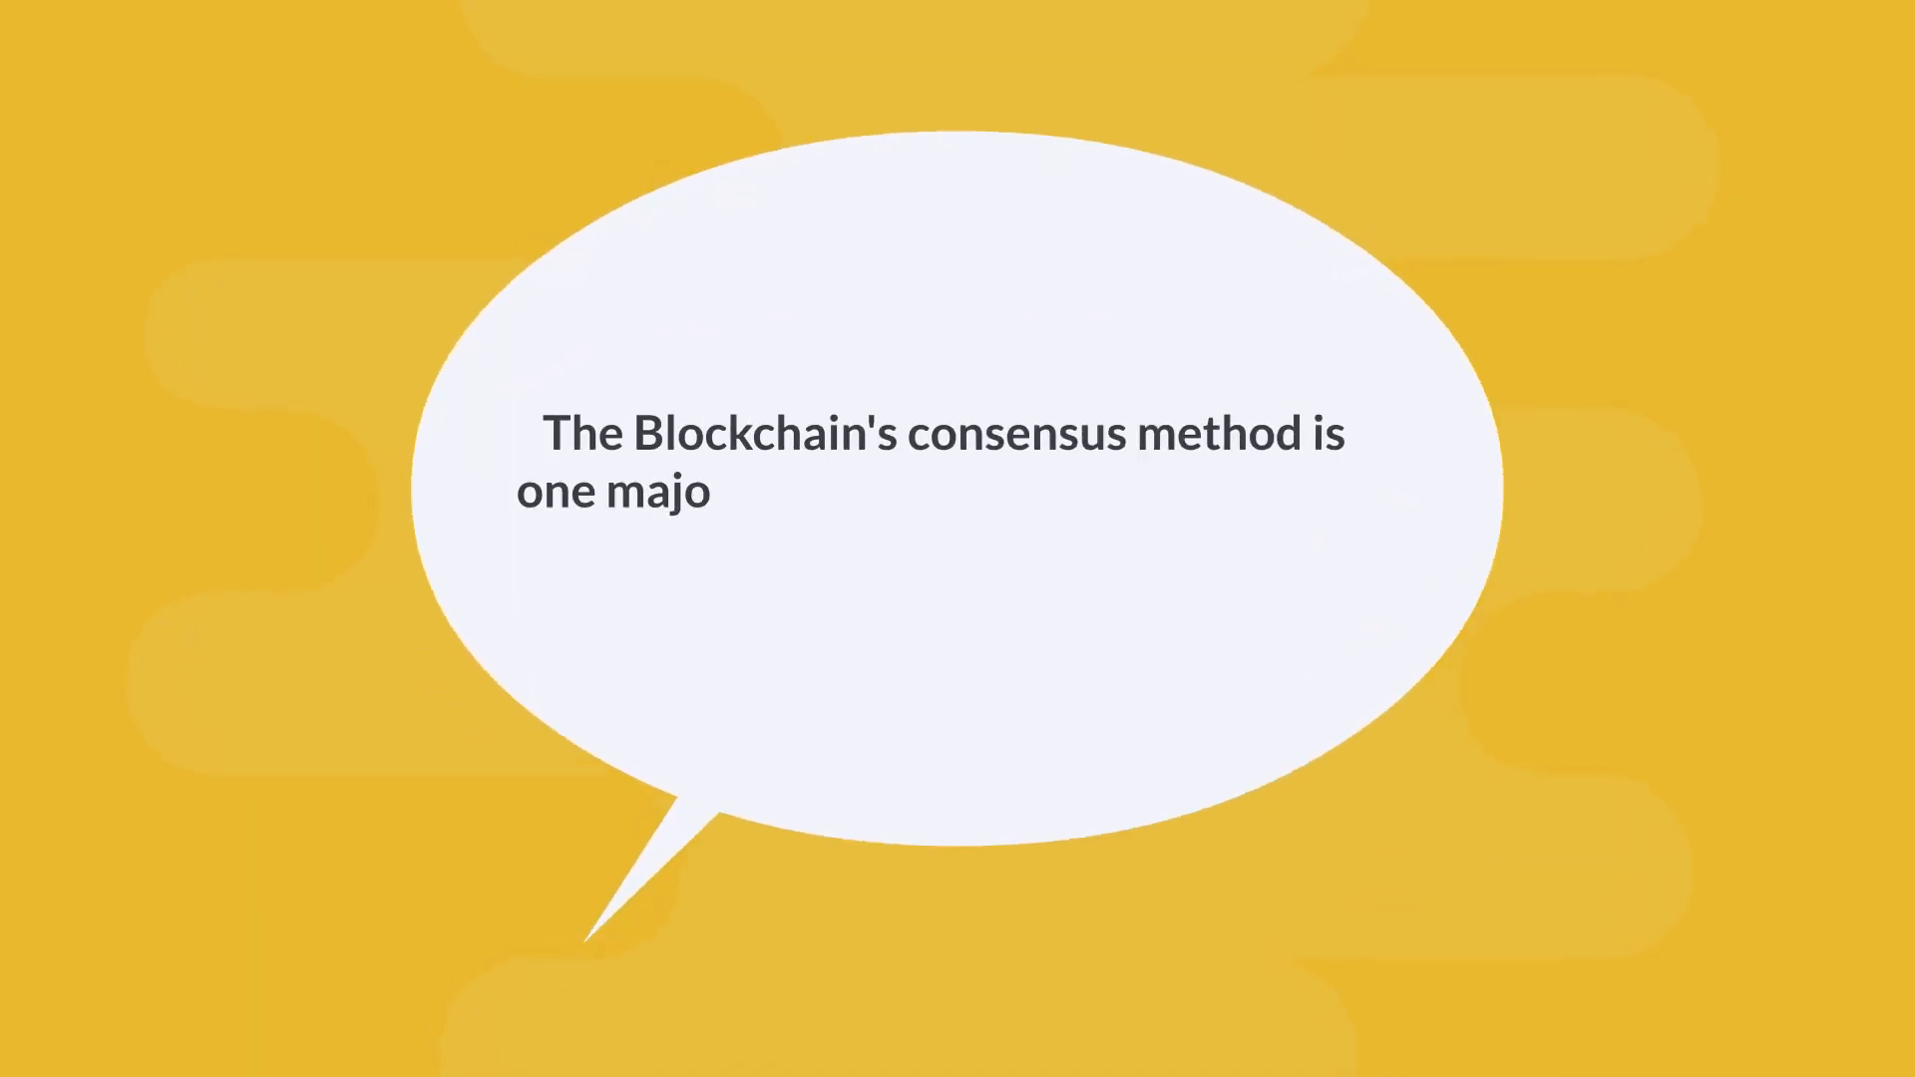